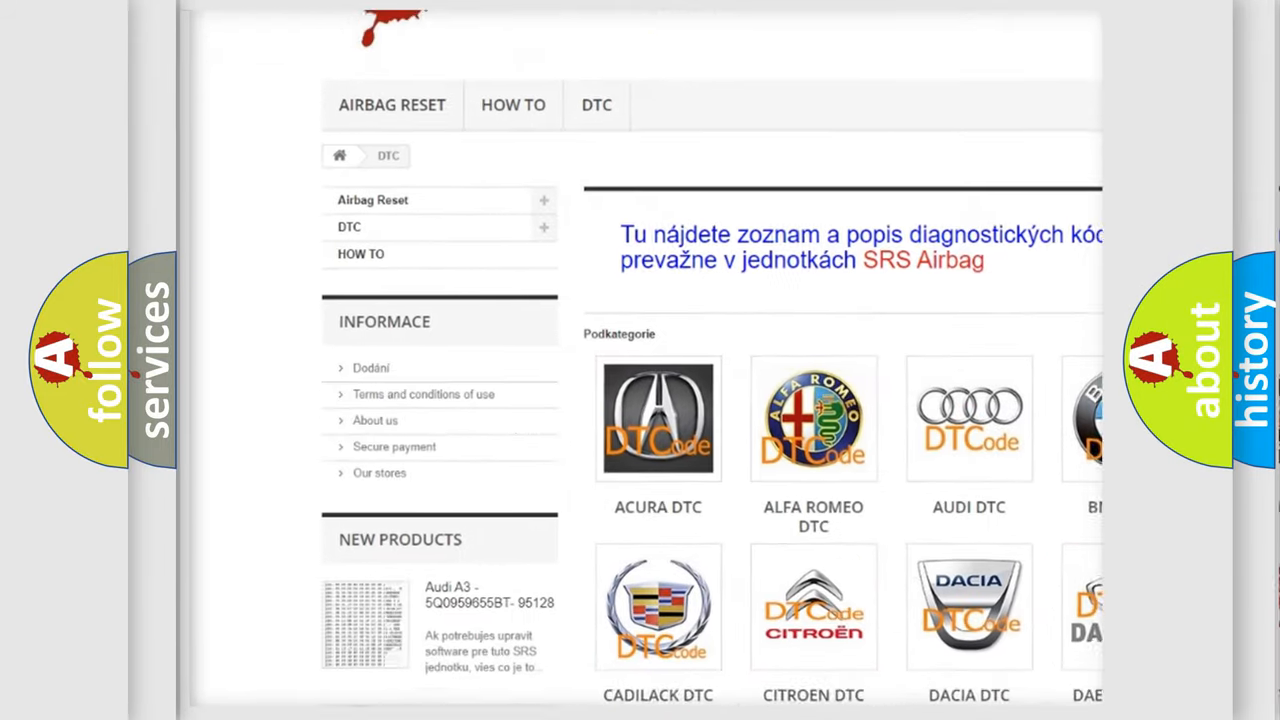
pyautogui.scroll(-3)
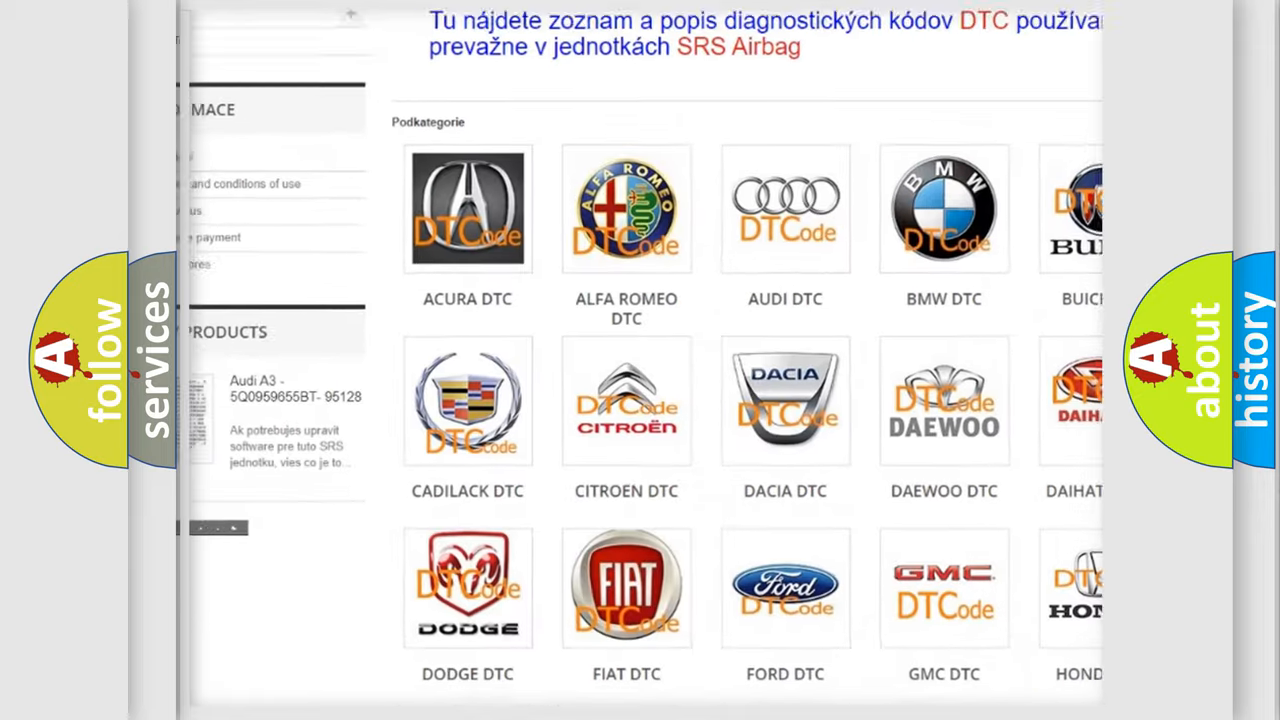
pyautogui.scroll(-3)
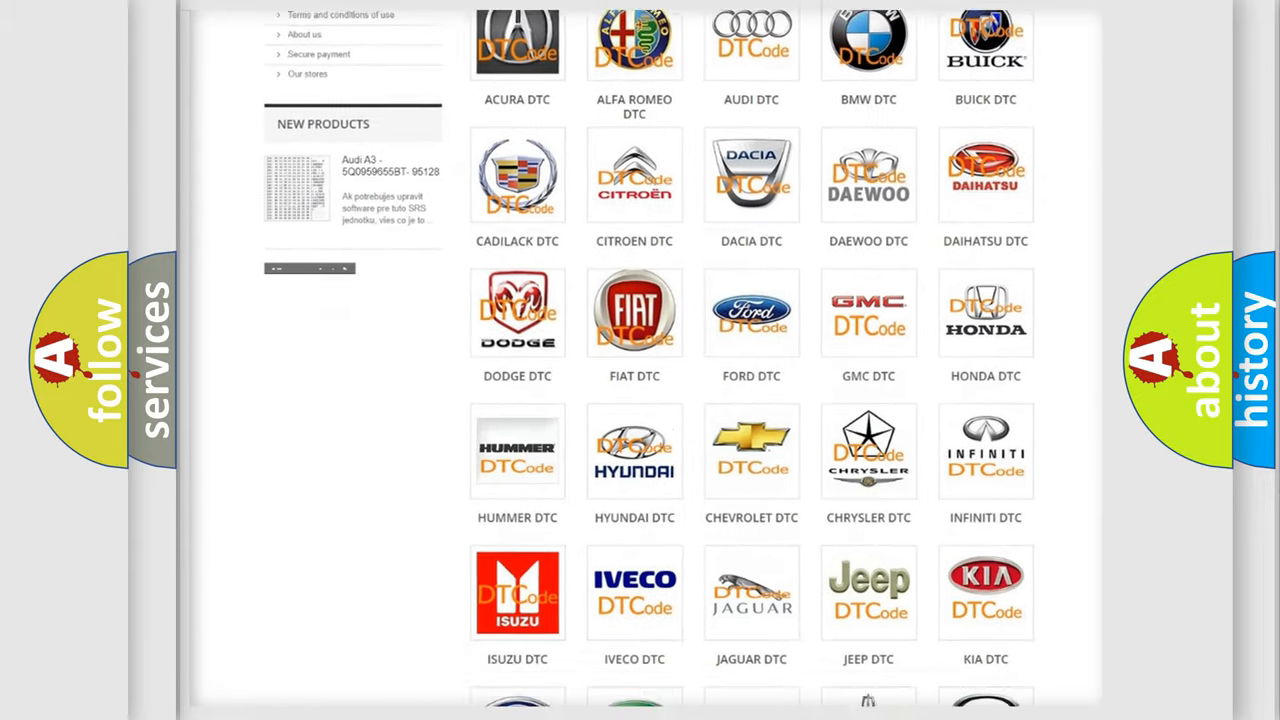
pyautogui.scroll(-3)
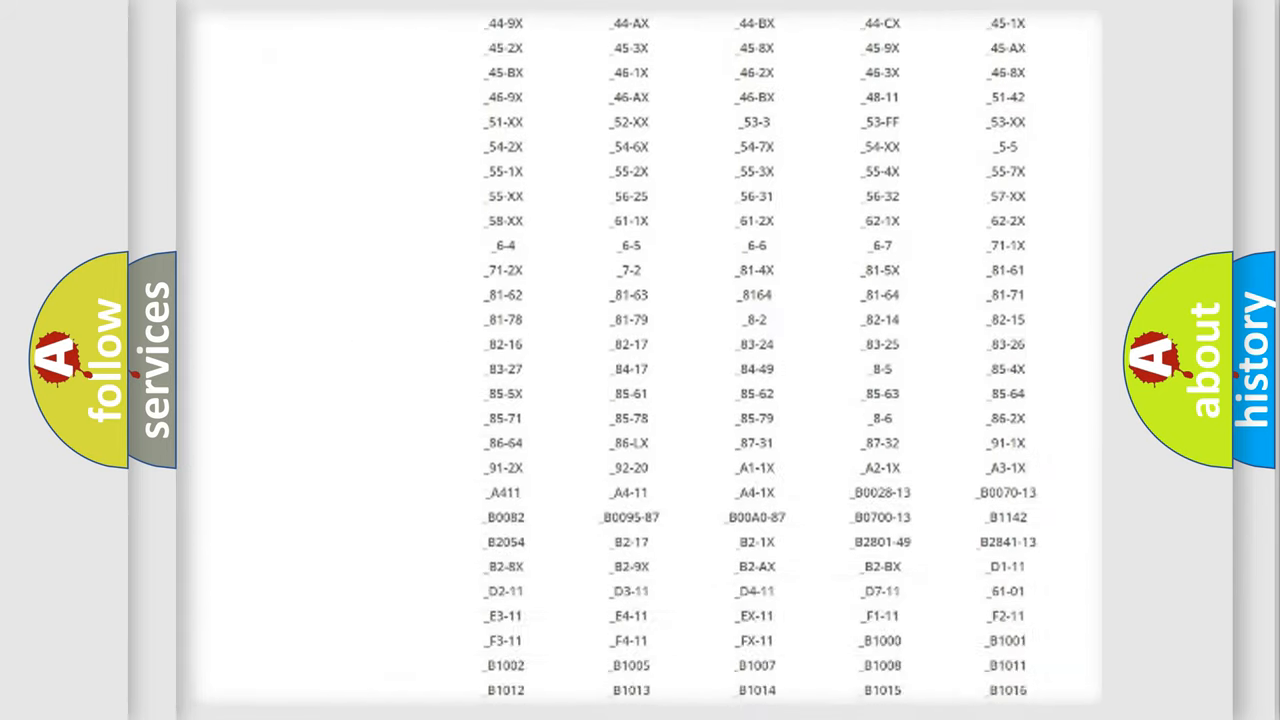
pyautogui.scroll(-3)
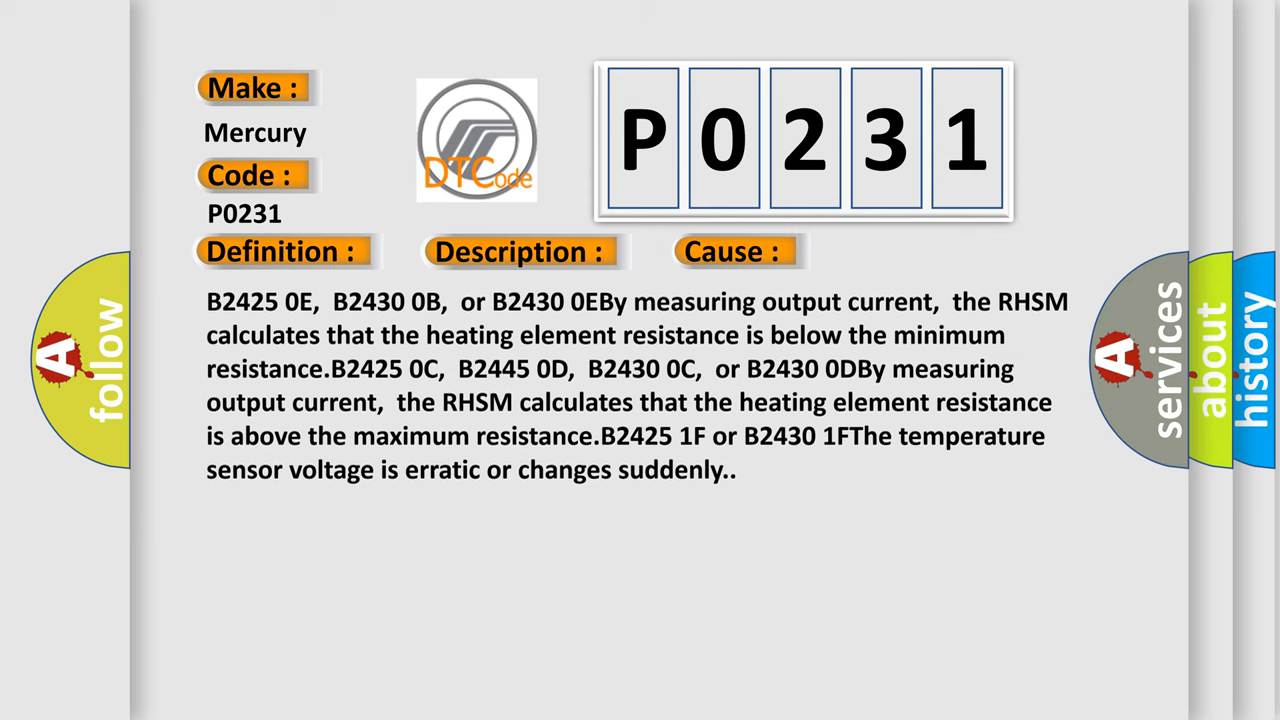
pyautogui.scroll(-3)
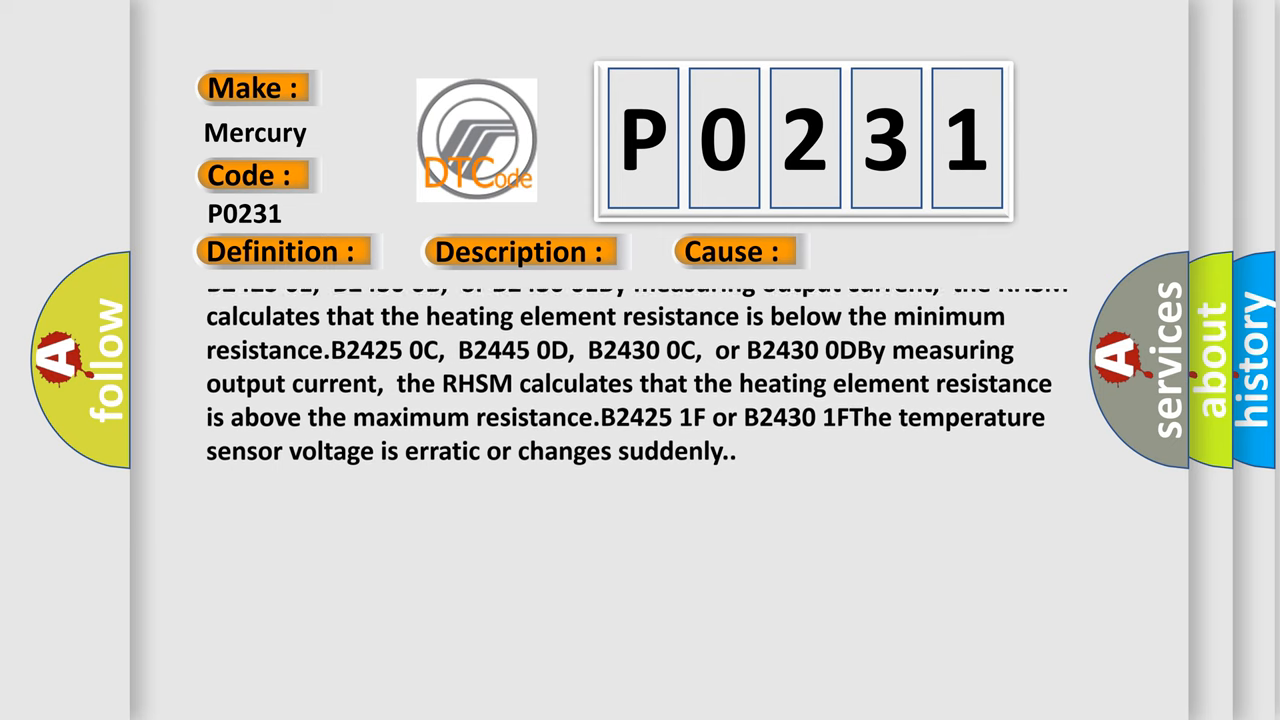